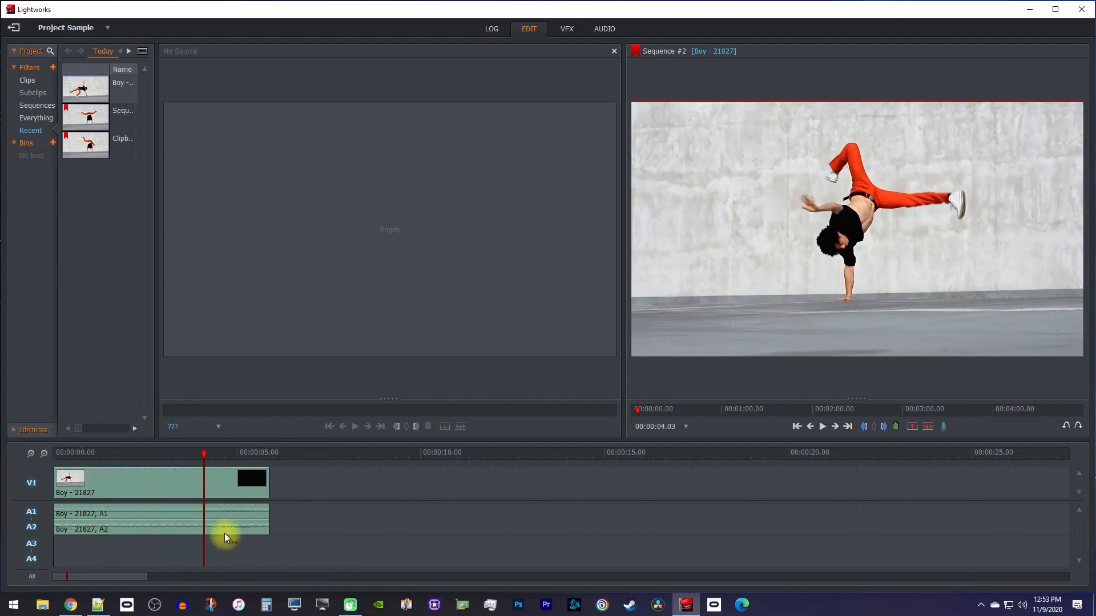
Step: Place the playhead at 00:00:02.05 and cut the Boy clip there
left_click(139, 452)
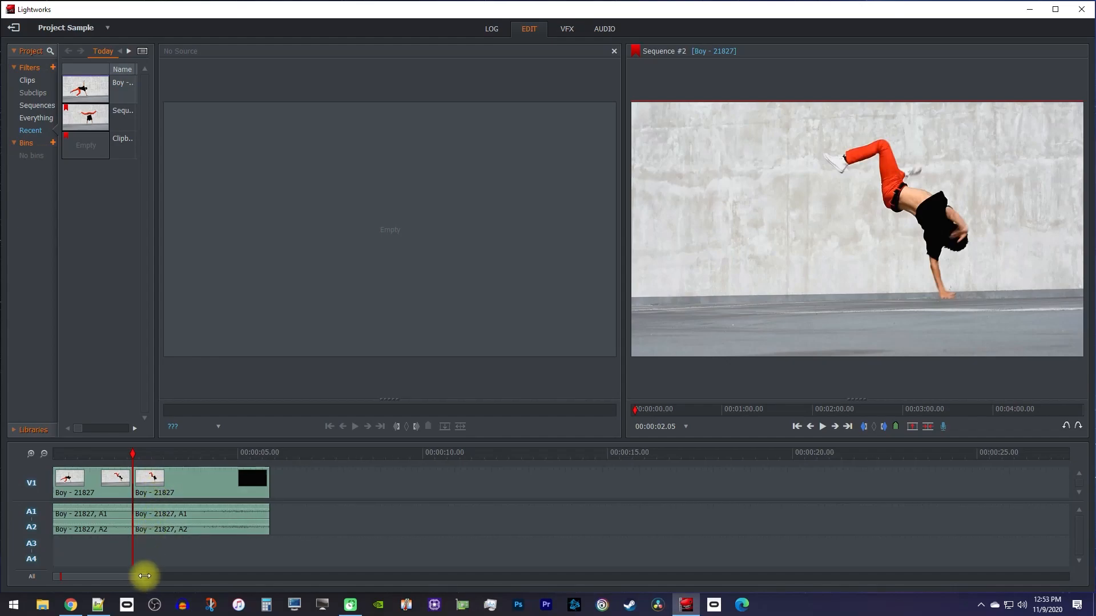
Step: Zoom in around the cut and cut one frame later, isolating a one-frame segment
left_click_drag(145, 576, 78, 571)
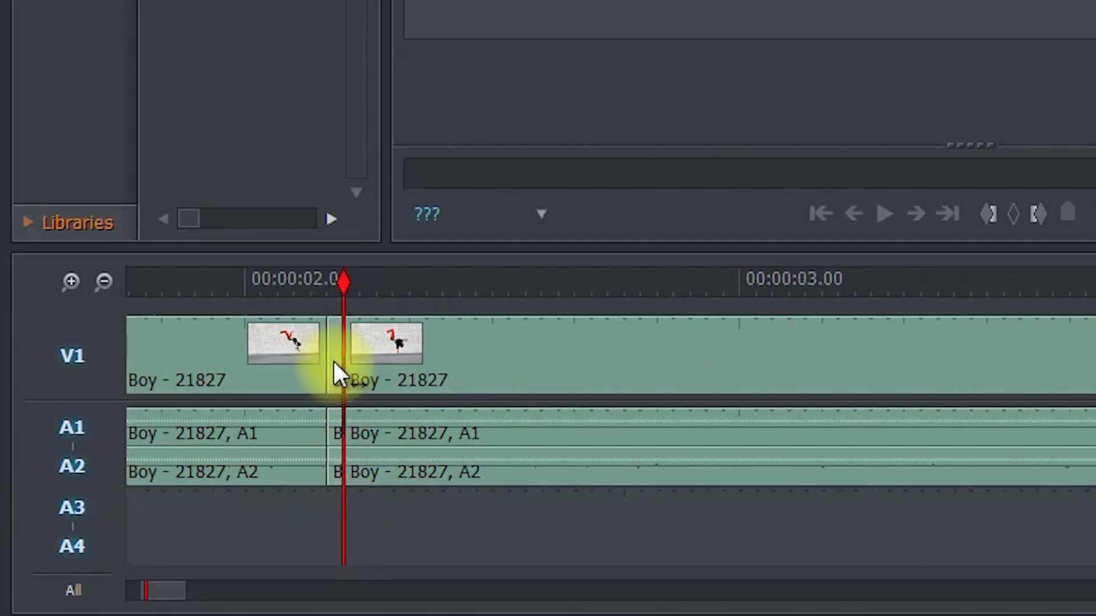
Step: Give the one-frame Boy segment 0% speed, keeping the current frame
right_click(342, 363)
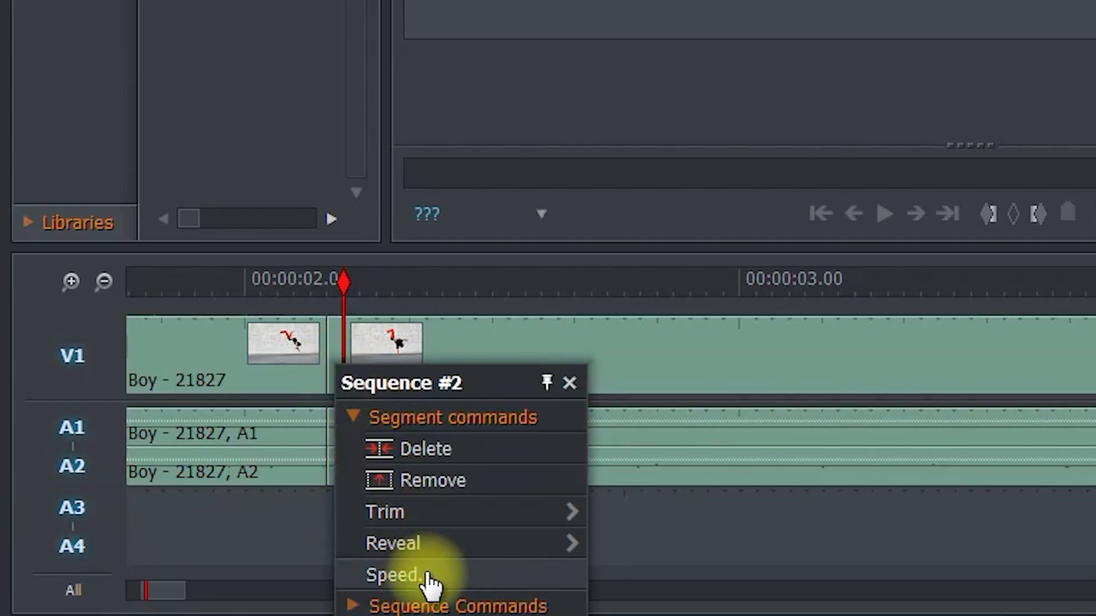
left_click(392, 574)
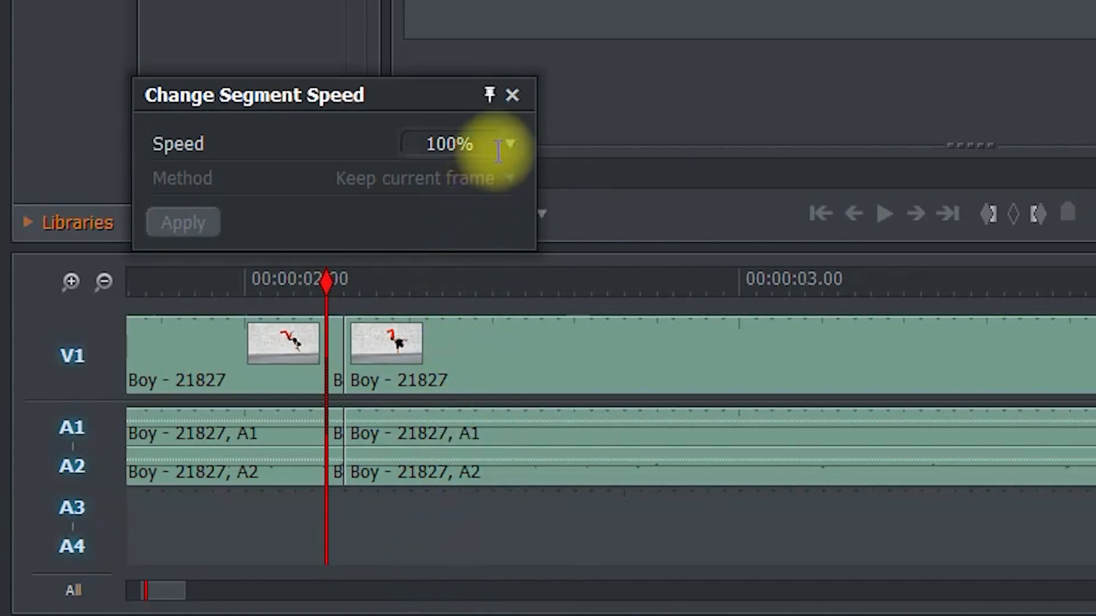
left_click(510, 143)
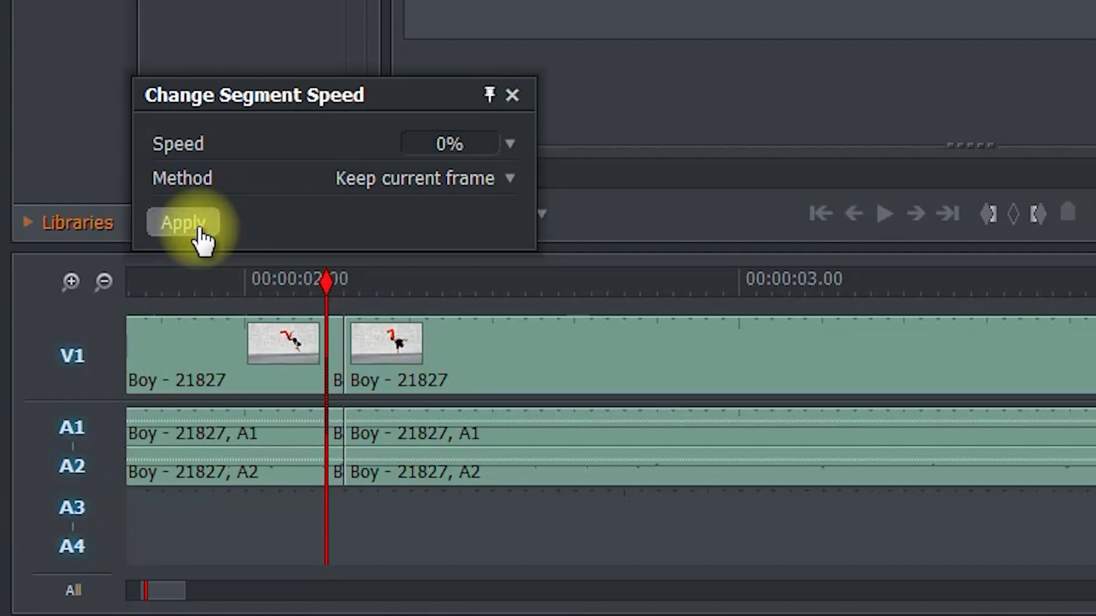
left_click(183, 224)
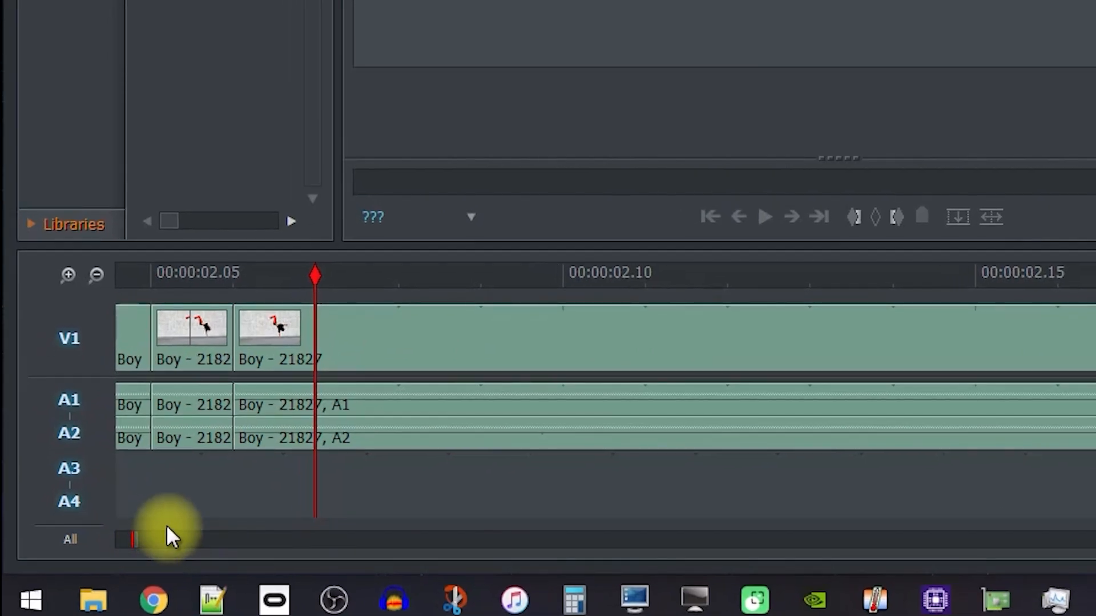
Step: Trim the freeze frame's end out to 00:00:02.26
left_click(192, 327)
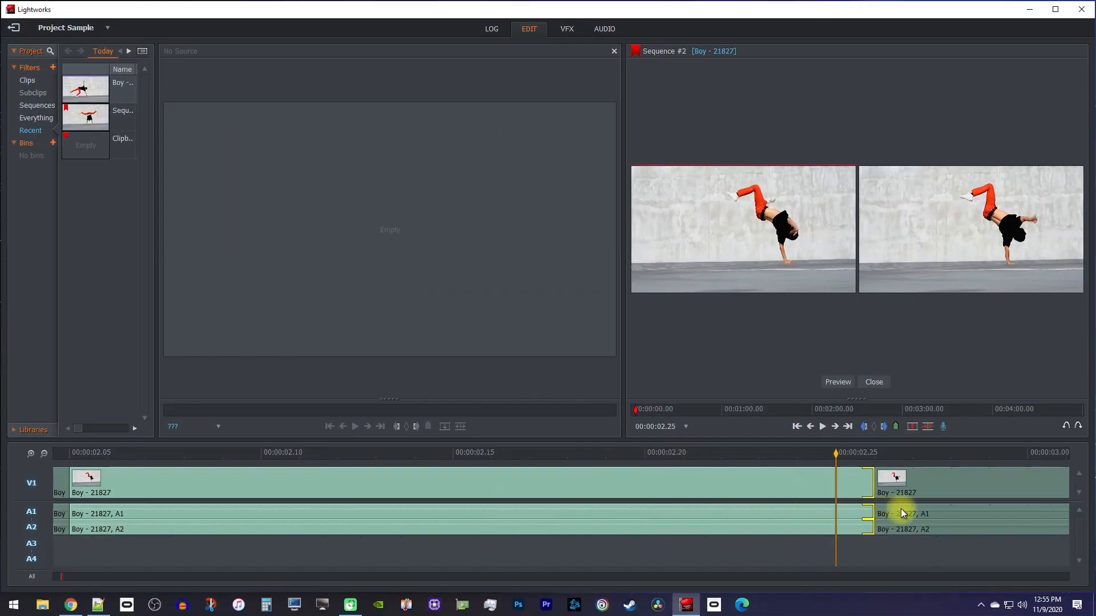
left_click(822, 426)
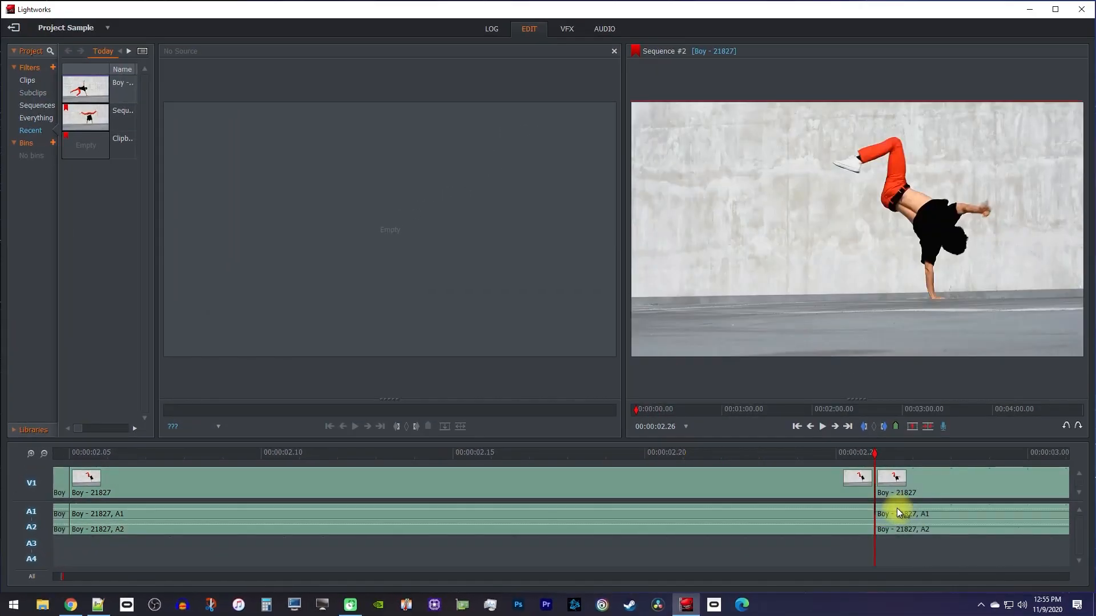